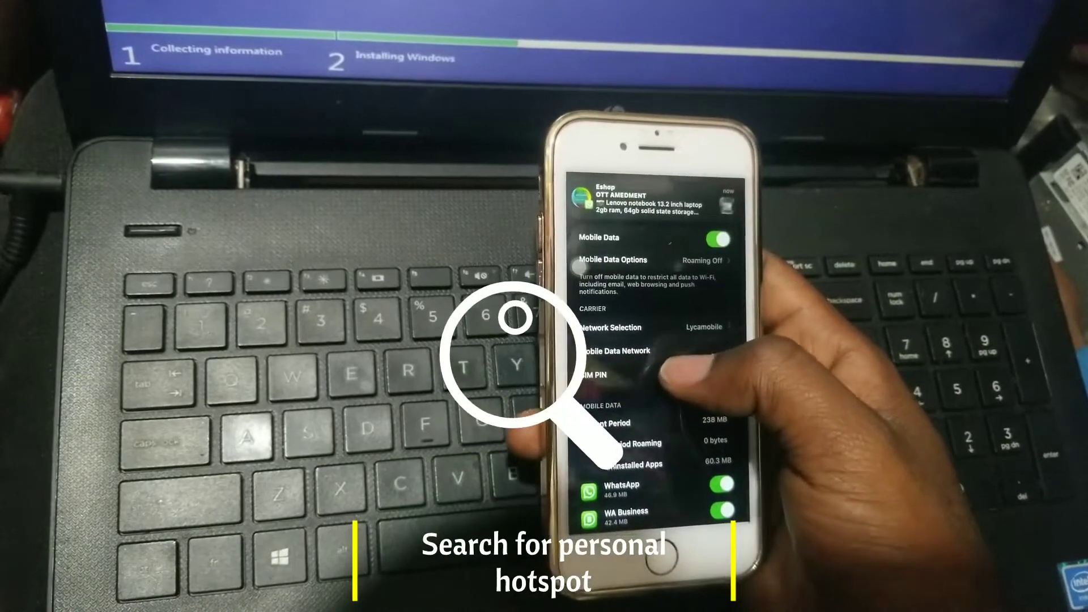
scroll("down", 3)
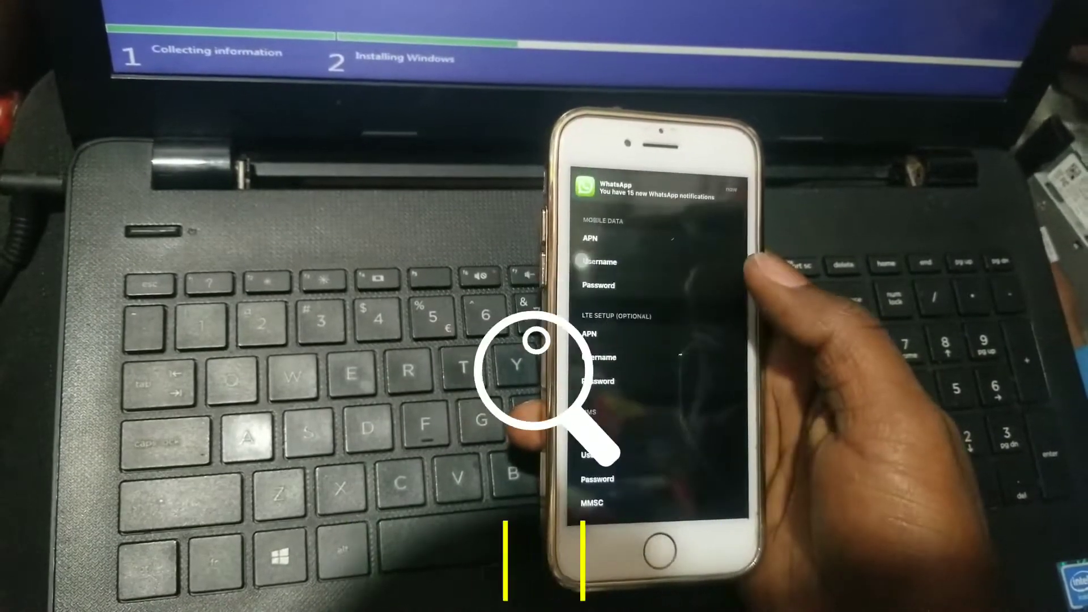